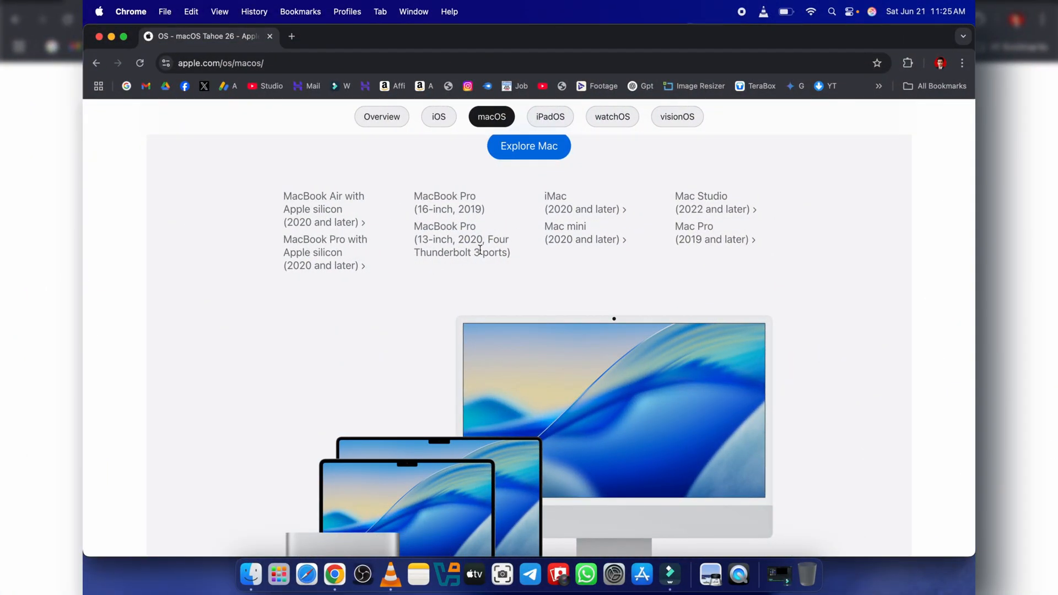
{"action": "mouse_move", "coordinate": [326, 251]}
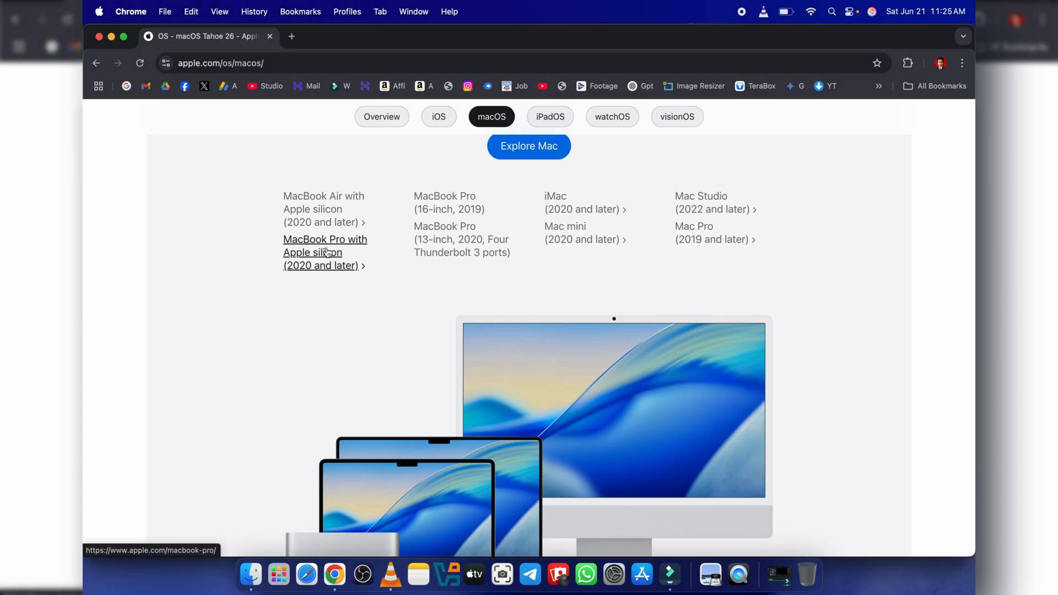
{"action": "mouse_move", "coordinate": [533, 203]}
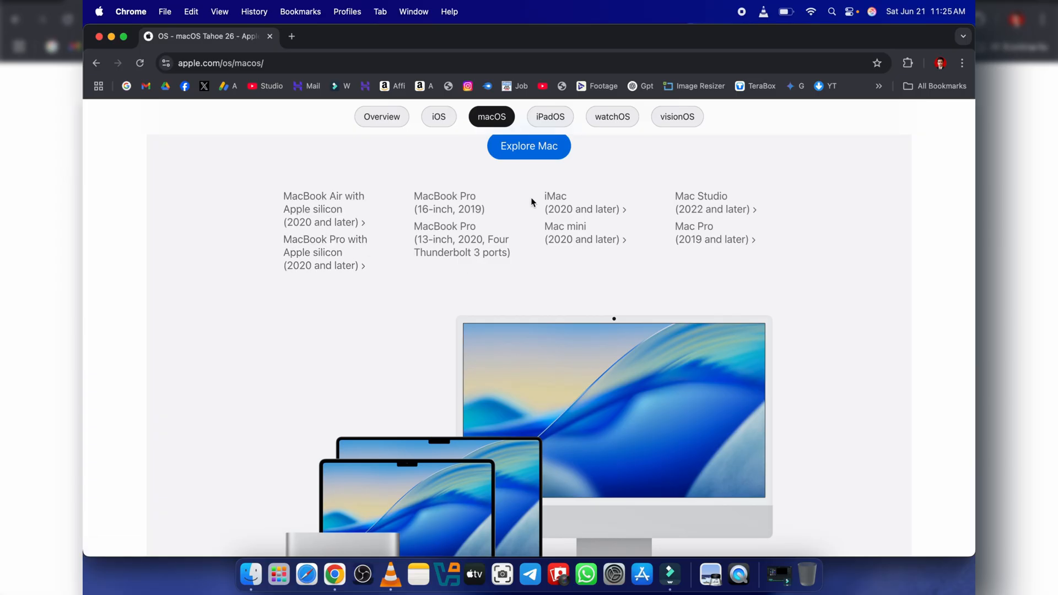
{"action": "mouse_move", "coordinate": [453, 225]}
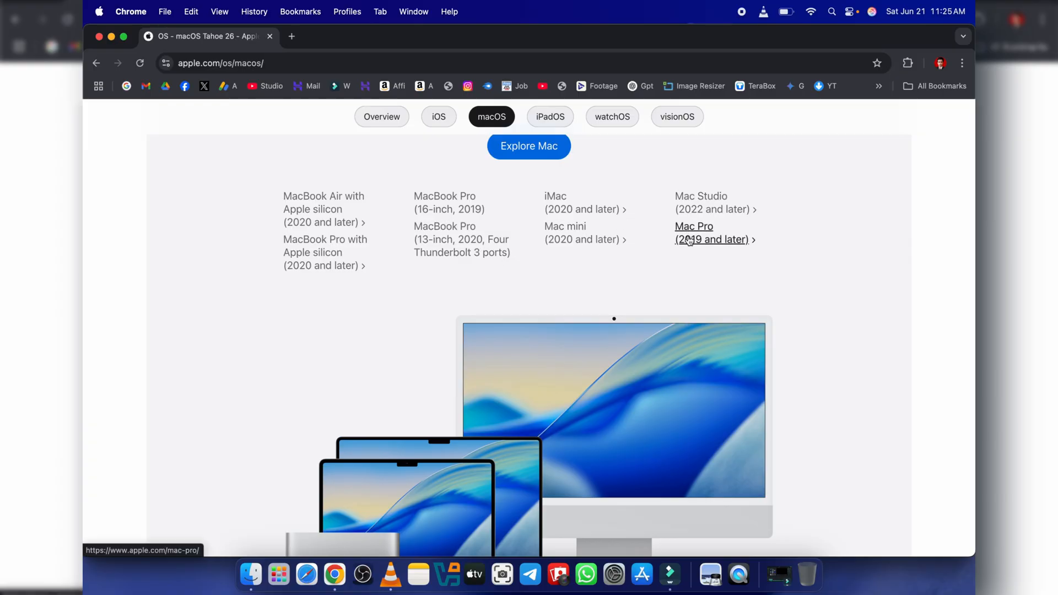
Scroll the macOS 26 page past the supported Macs to the Games, Messages, Passwords and Notes features
{"action": "scroll", "scroll_direction": "down", "scroll_amount": 3}
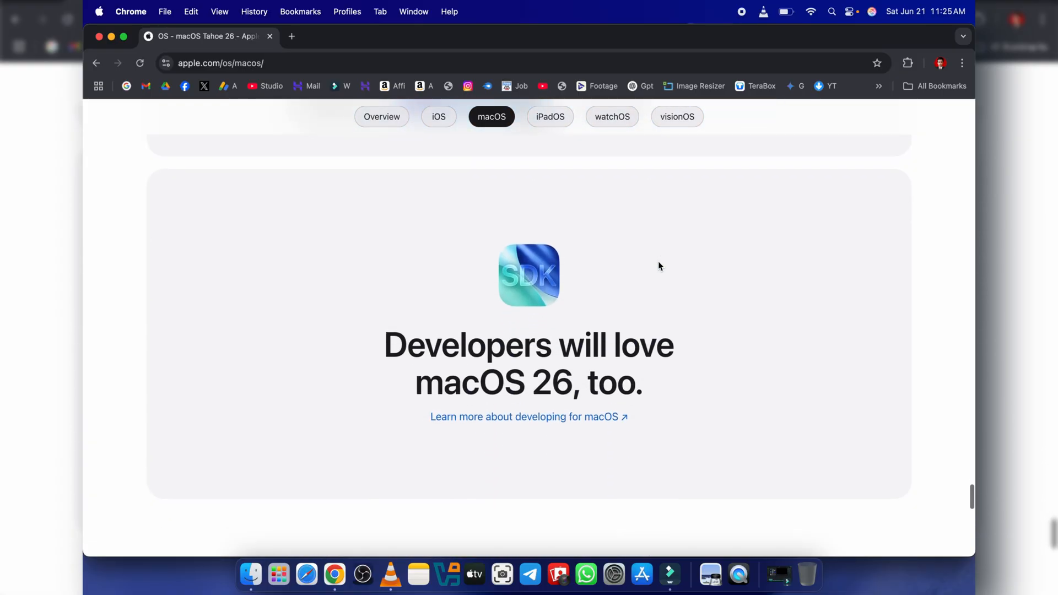
{"action": "scroll", "scroll_direction": "up", "scroll_amount": 3}
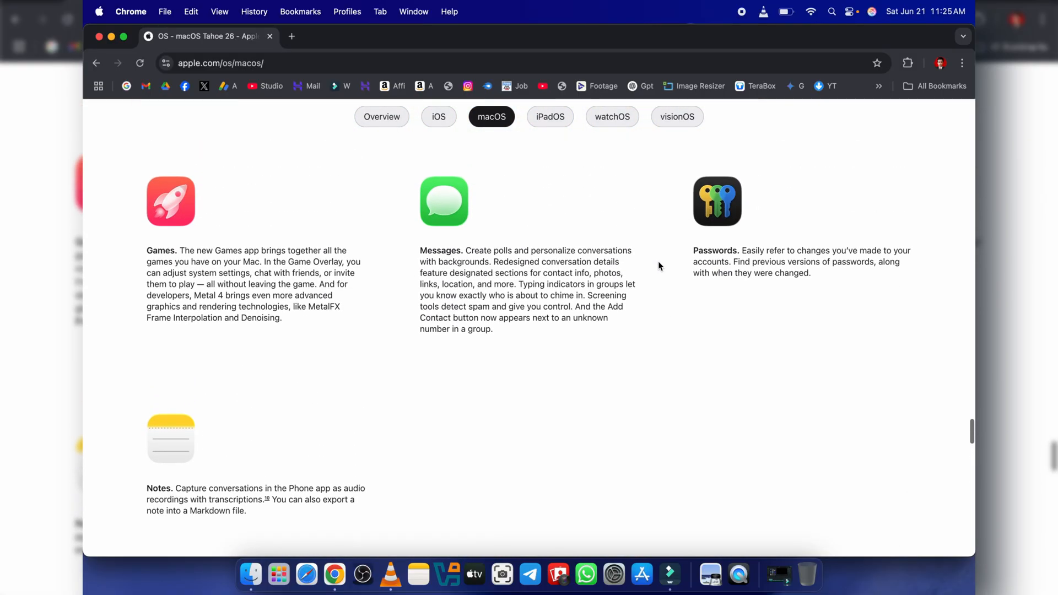
{"action": "scroll", "scroll_direction": "down", "scroll_amount": 3}
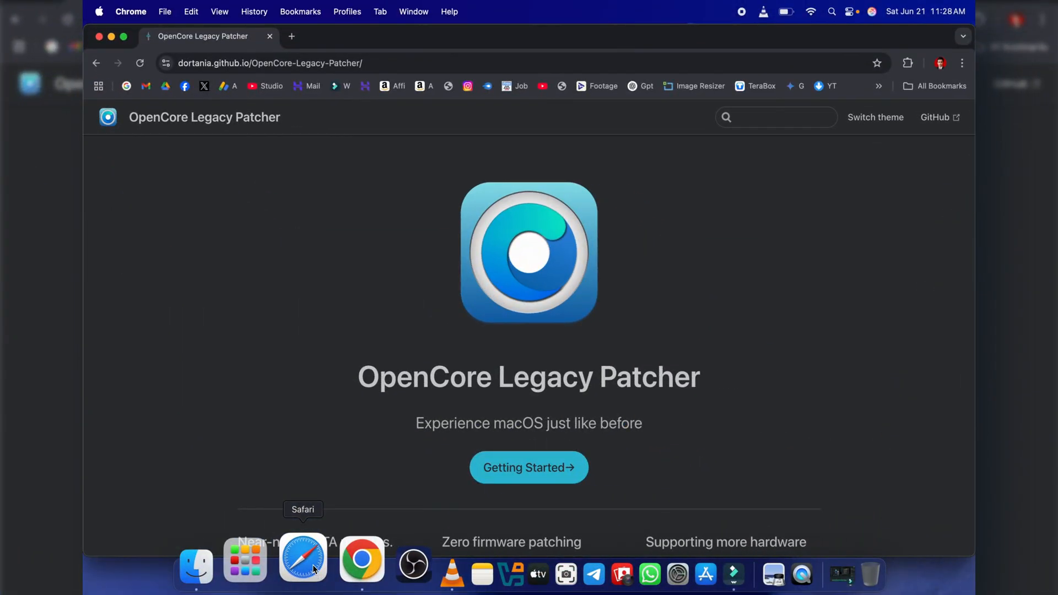
{"action": "mouse_move", "coordinate": [519, 449]}
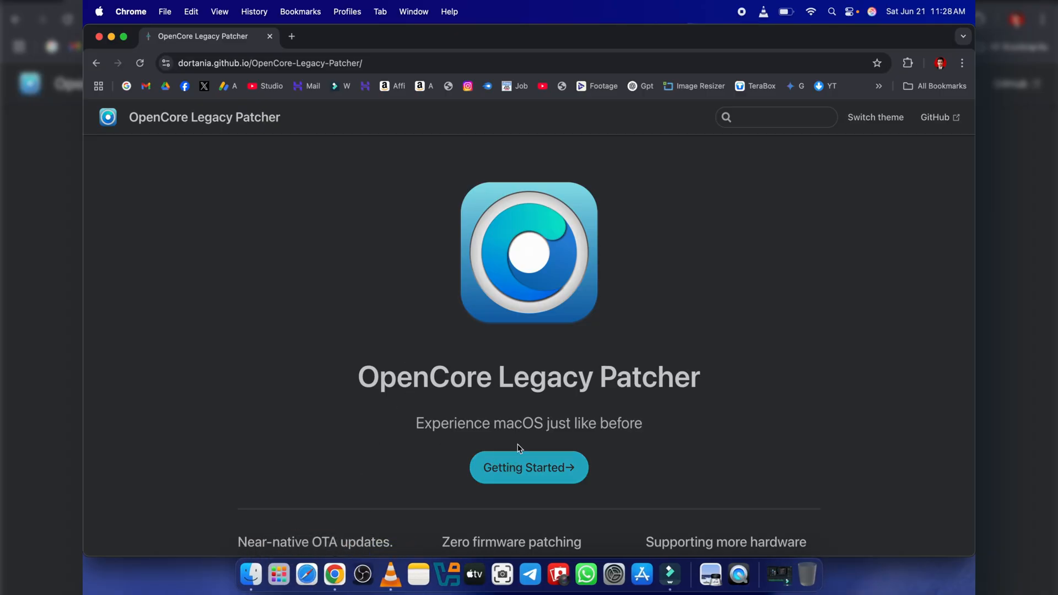
Scroll down the OpenCore Legacy Patcher home page below its "Experience macOS just like before" heading
{"action": "scroll", "scroll_direction": "down", "scroll_amount": 3}
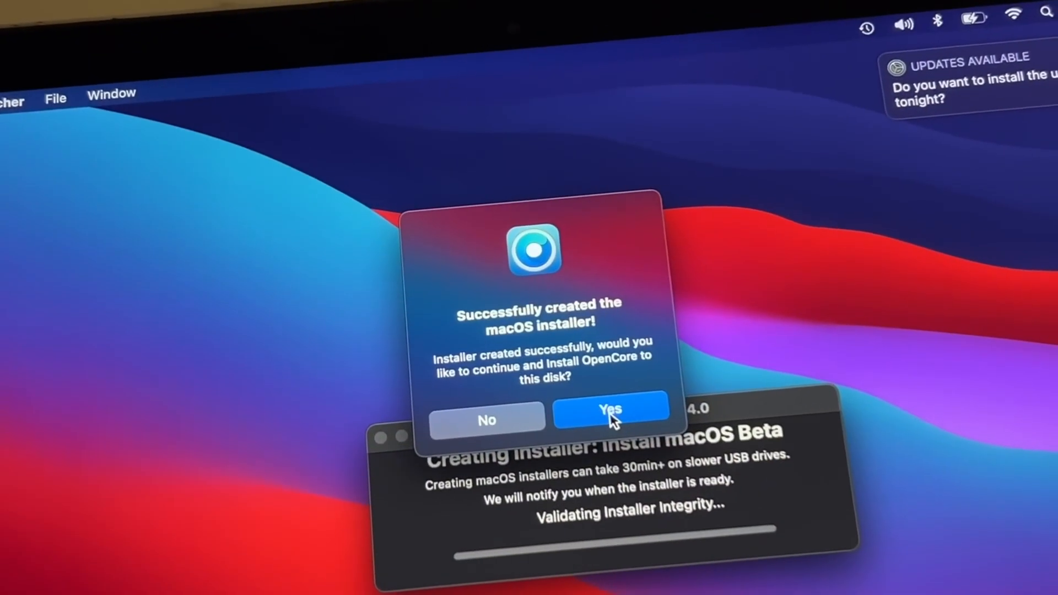
Confirm installing OpenCore, install the build to disk0, and return to the patcher's main menu
{"action": "left_click", "coordinate": [610, 419]}
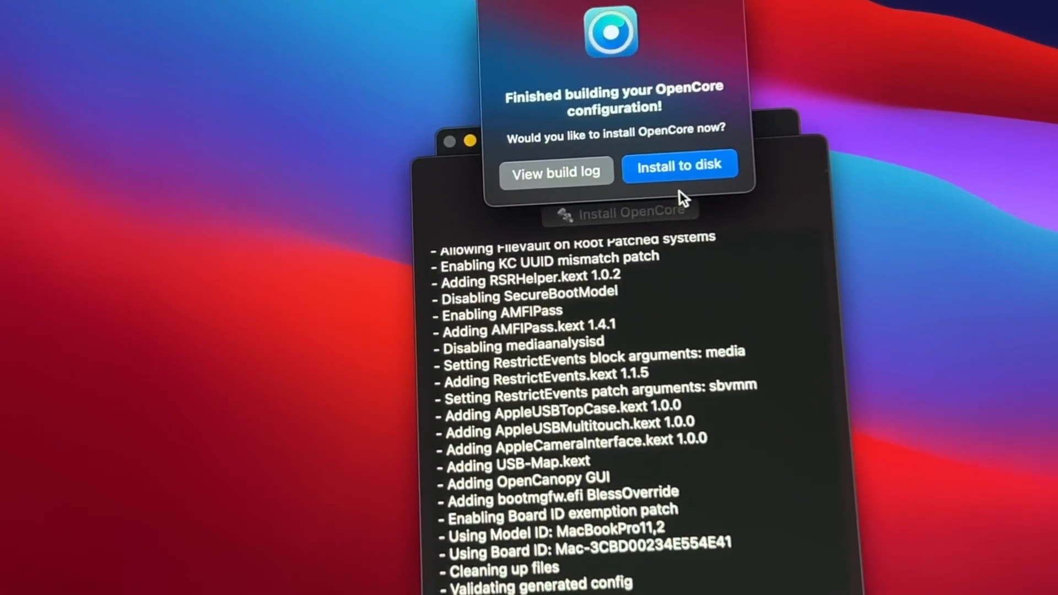
{"action": "left_click", "coordinate": [680, 166]}
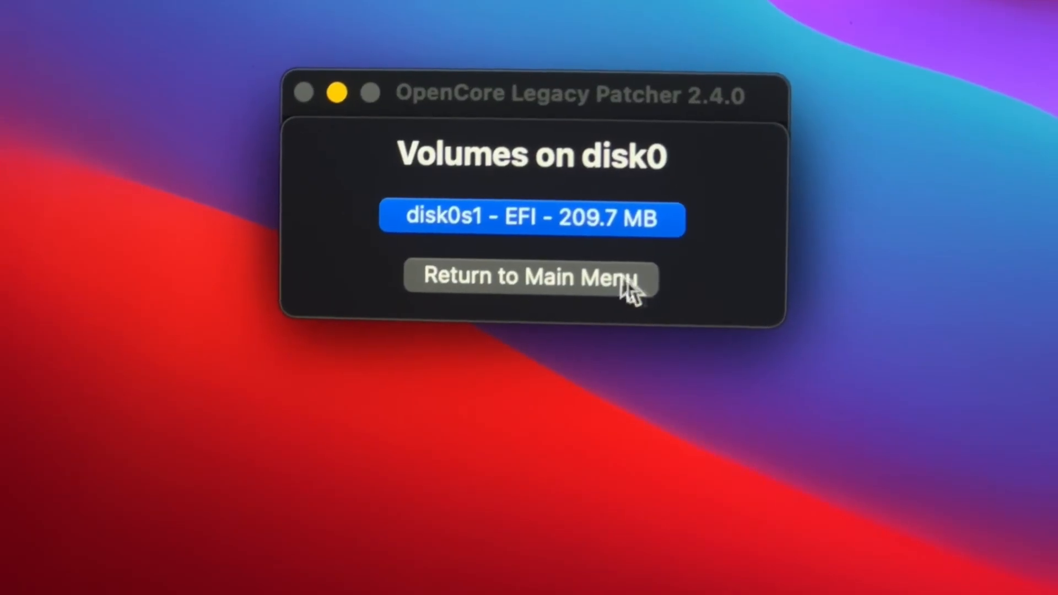
{"action": "left_click", "coordinate": [532, 218]}
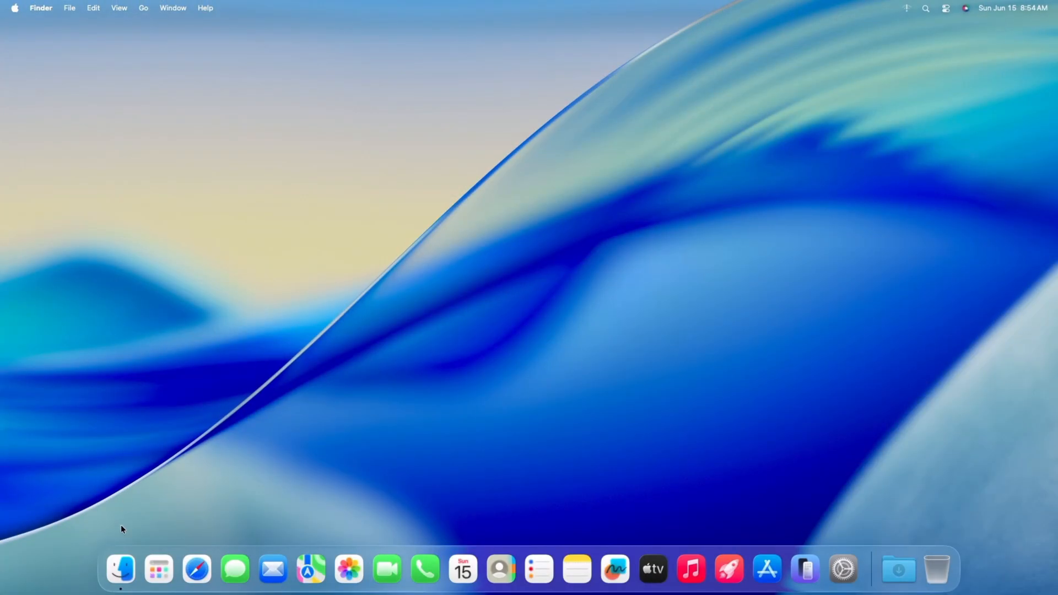
{"action": "mouse_move", "coordinate": [17, 12]}
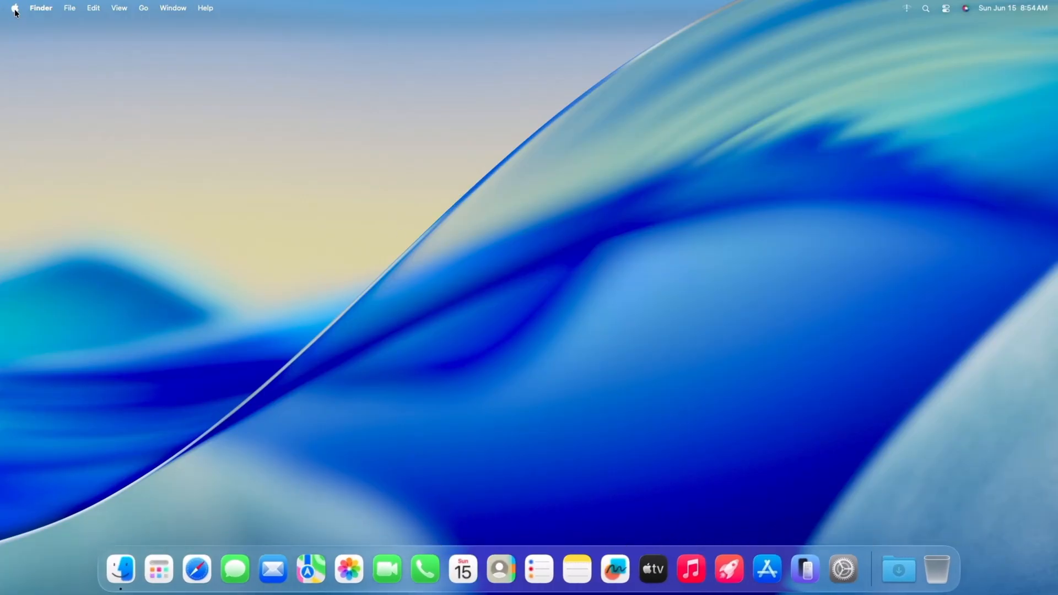
{"action": "mouse_move", "coordinate": [294, 177]}
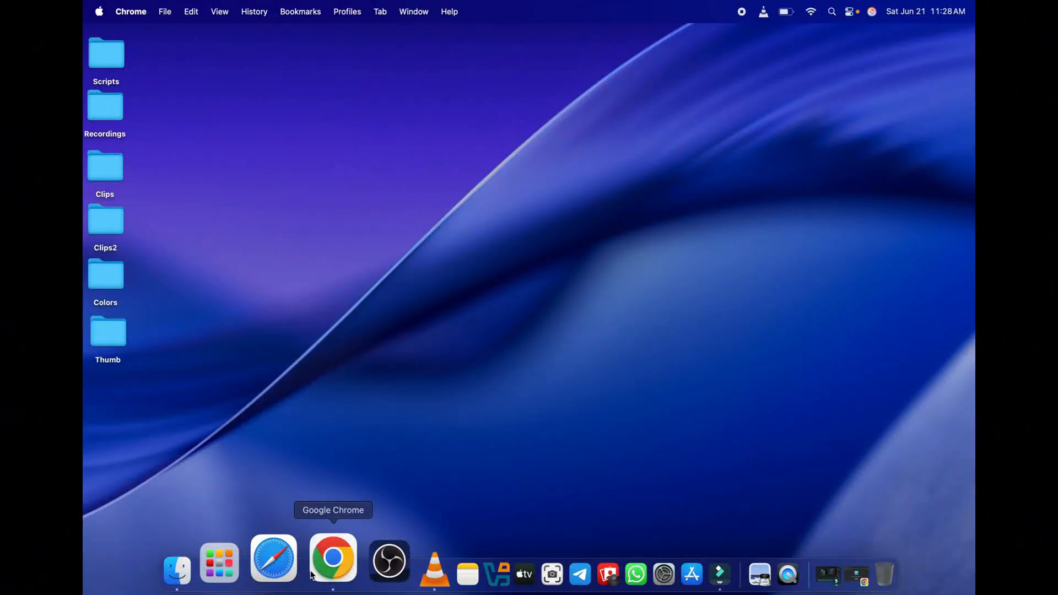
Bring Chrome's OpenCore Legacy Patcher page forward from the Dock and scroll it down
{"action": "left_click", "coordinate": [333, 563]}
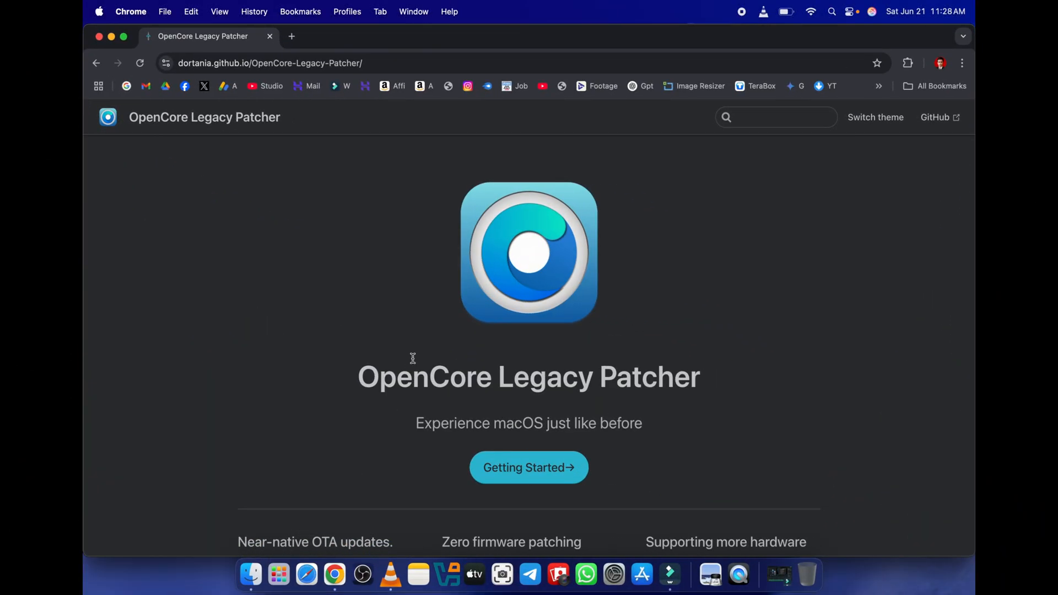
{"action": "scroll", "scroll_direction": "down", "scroll_amount": 3}
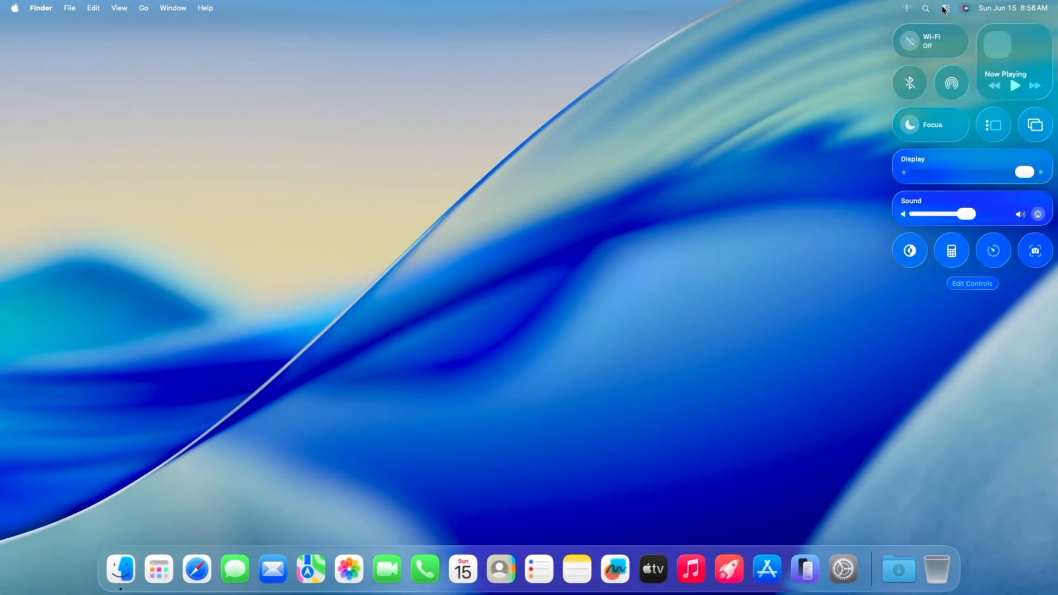
Show Tahoe's Control Center from the menu bar, then confirm Yes in the patcher's installer dialog
{"action": "left_click", "coordinate": [909, 250]}
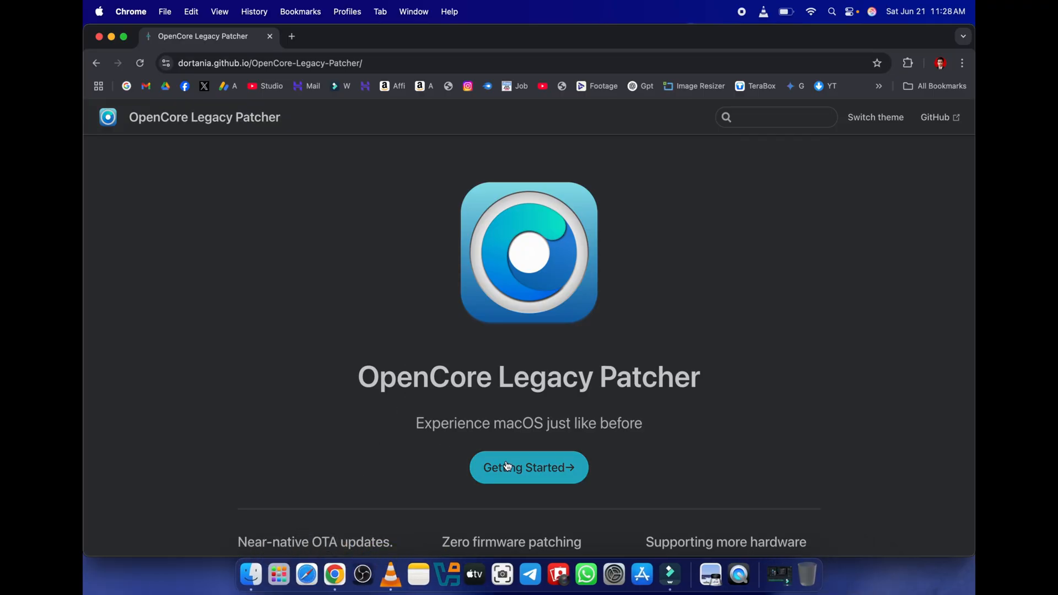
{"action": "scroll", "scroll_direction": "down", "scroll_amount": 3}
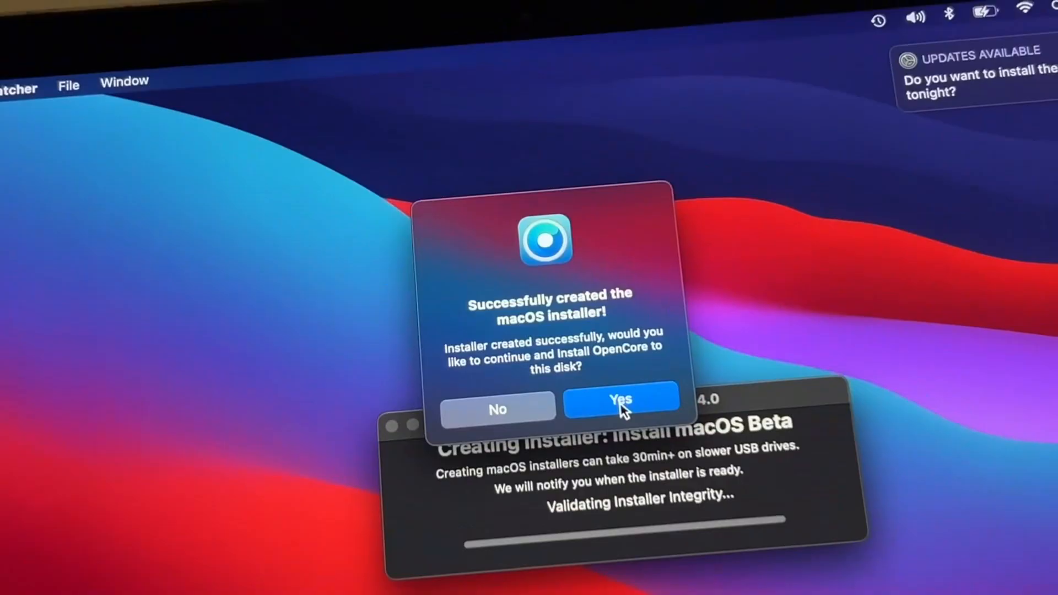
{"action": "left_click", "coordinate": [621, 408]}
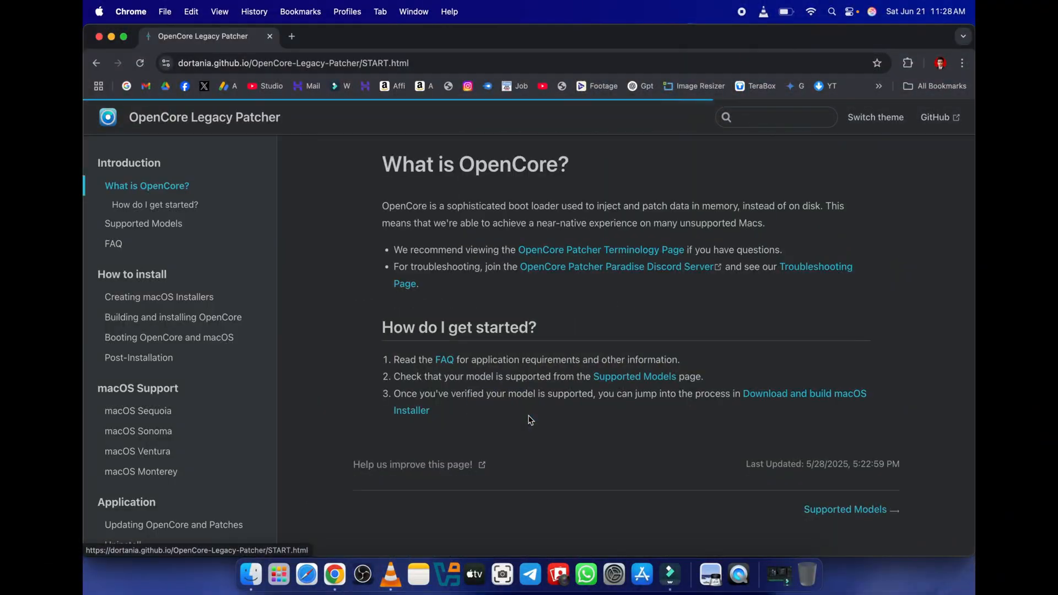
Go to the OCLP Getting Started guide and browse through to Dortania's Forums page
{"action": "left_click", "coordinate": [155, 205]}
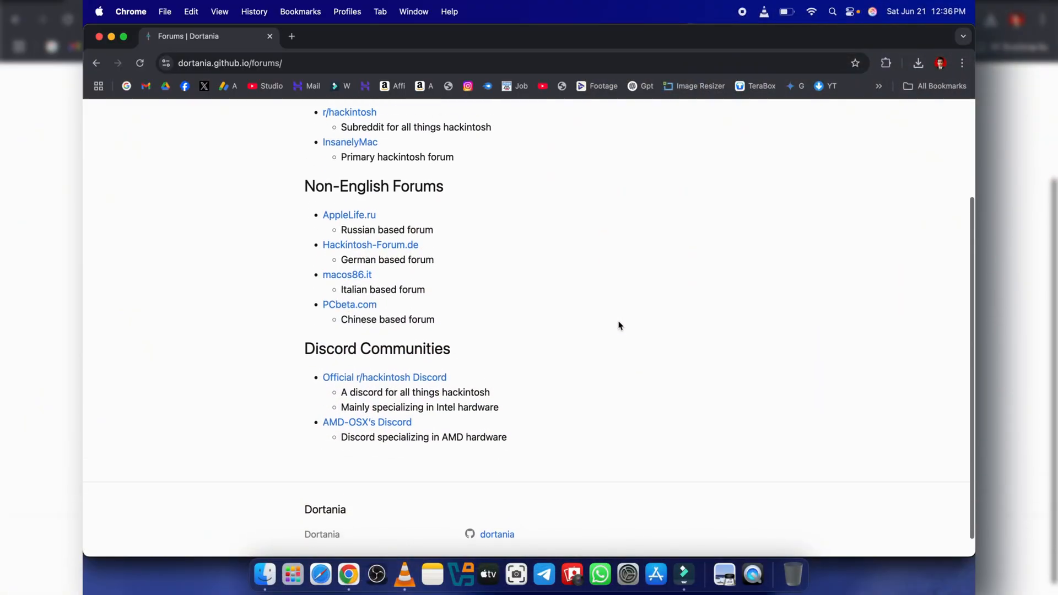
{"action": "scroll", "scroll_direction": "up", "scroll_amount": 3}
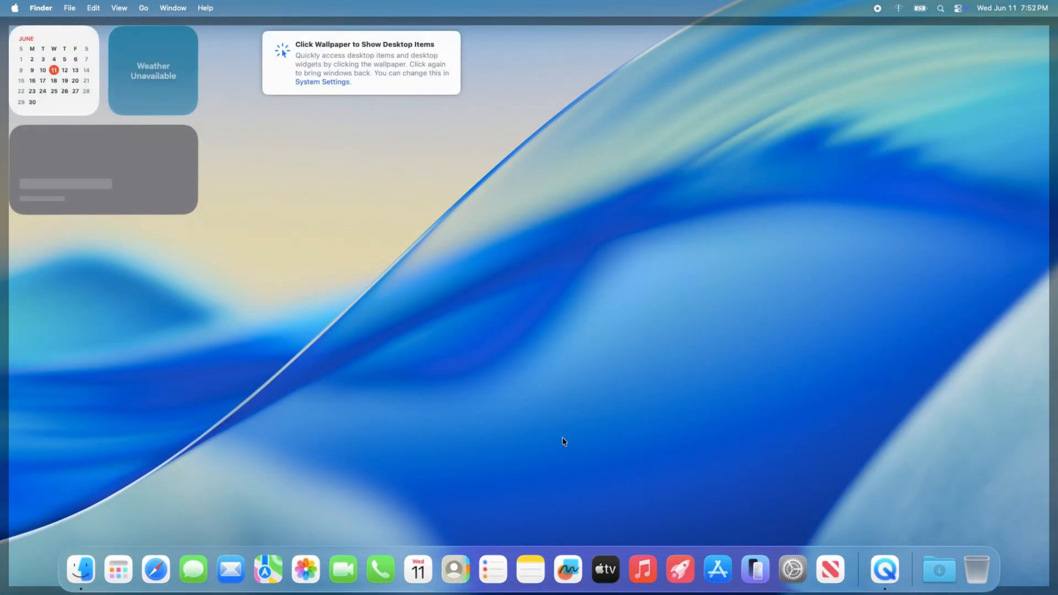
Dismiss the desktop-items tip, then browse the Finder, Edit and View menus and close them
{"action": "left_click", "coordinate": [563, 441]}
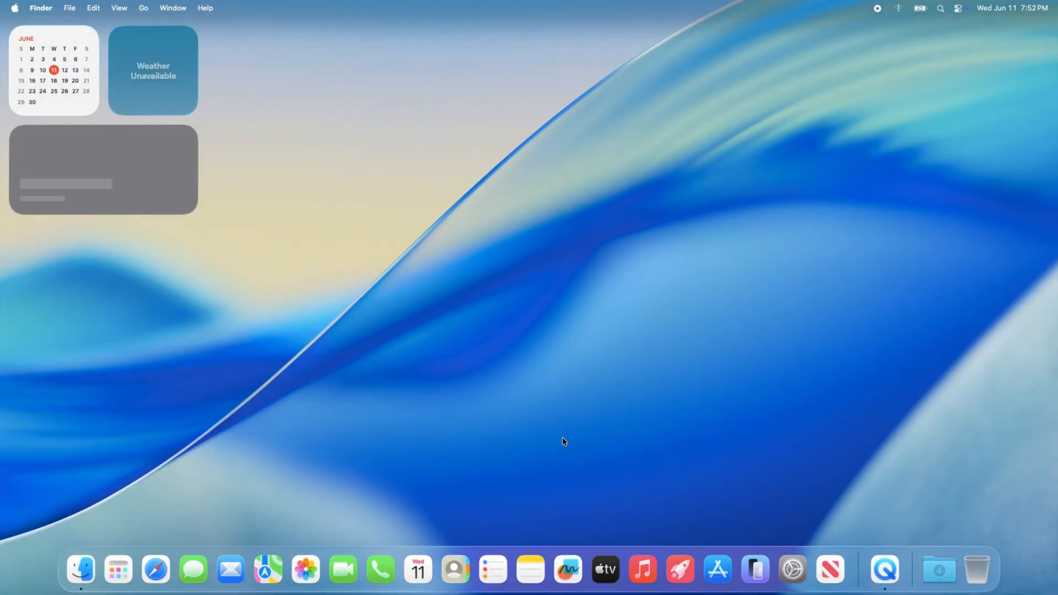
{"action": "mouse_move", "coordinate": [555, 432]}
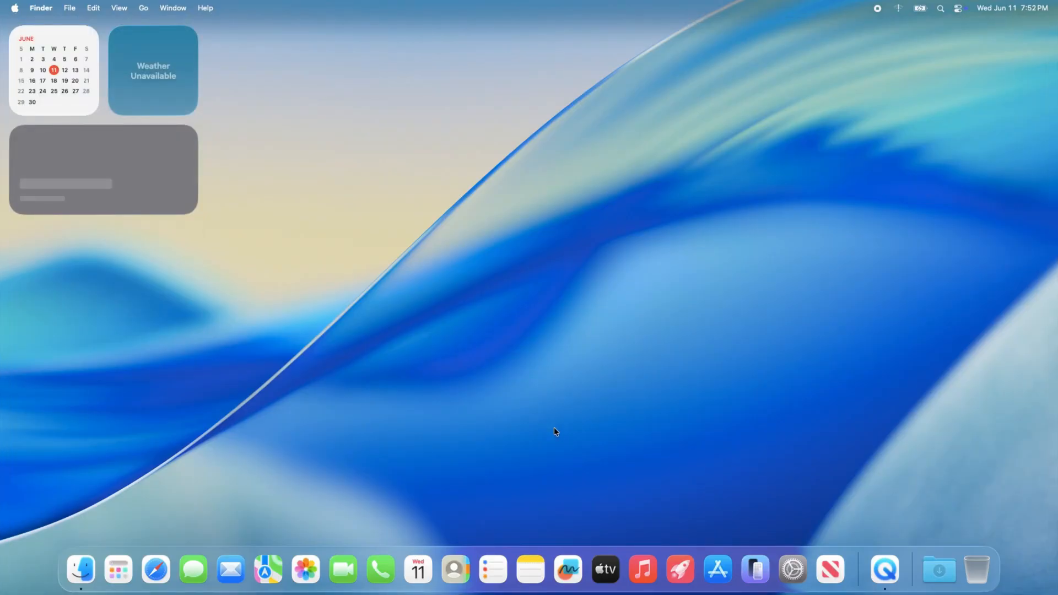
{"action": "mouse_move", "coordinate": [108, 62]}
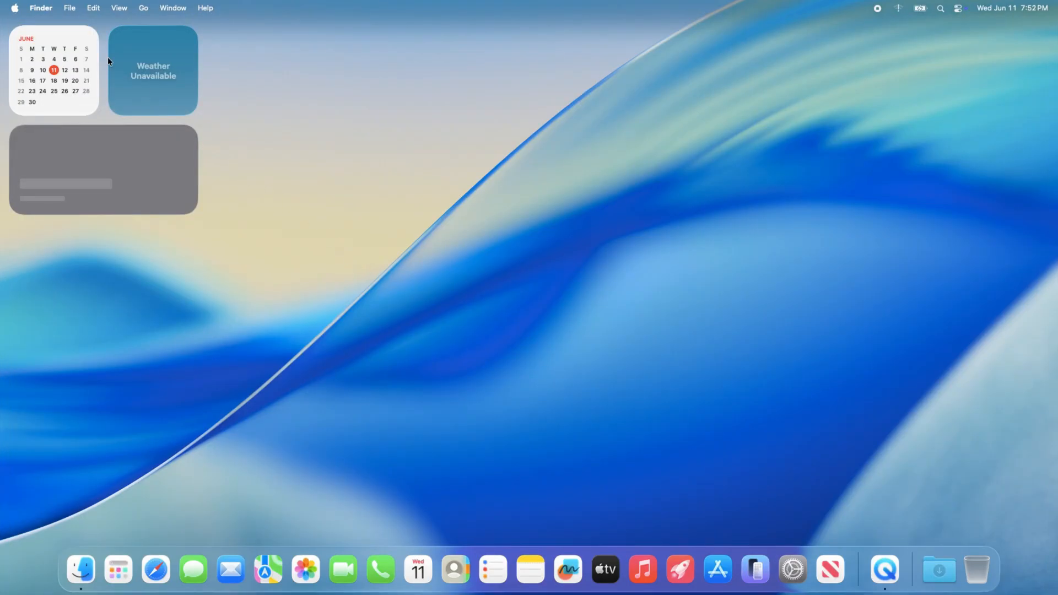
{"action": "left_click", "coordinate": [39, 7]}
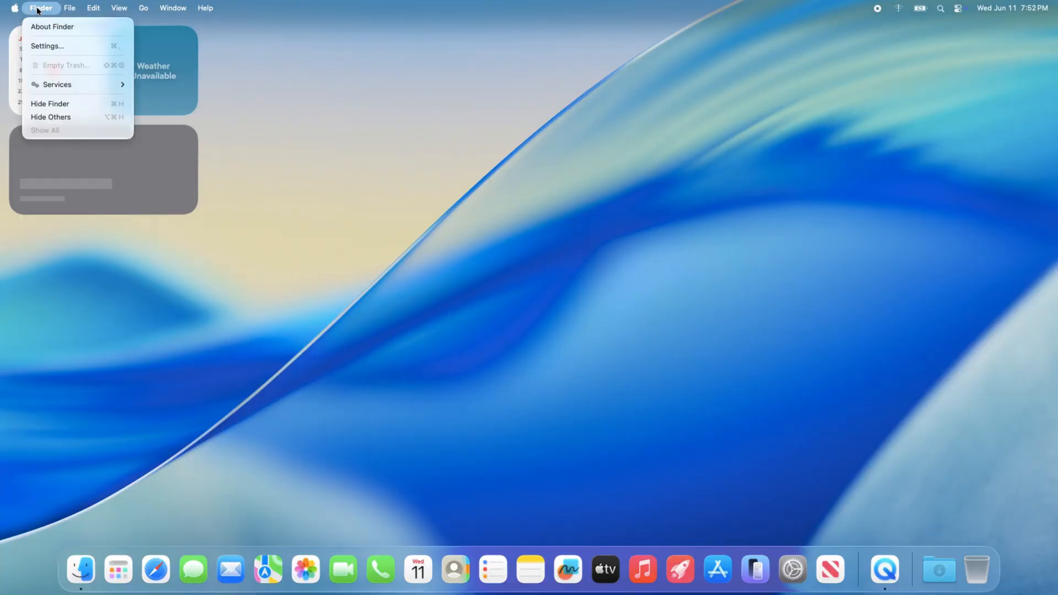
{"action": "left_click", "coordinate": [92, 8]}
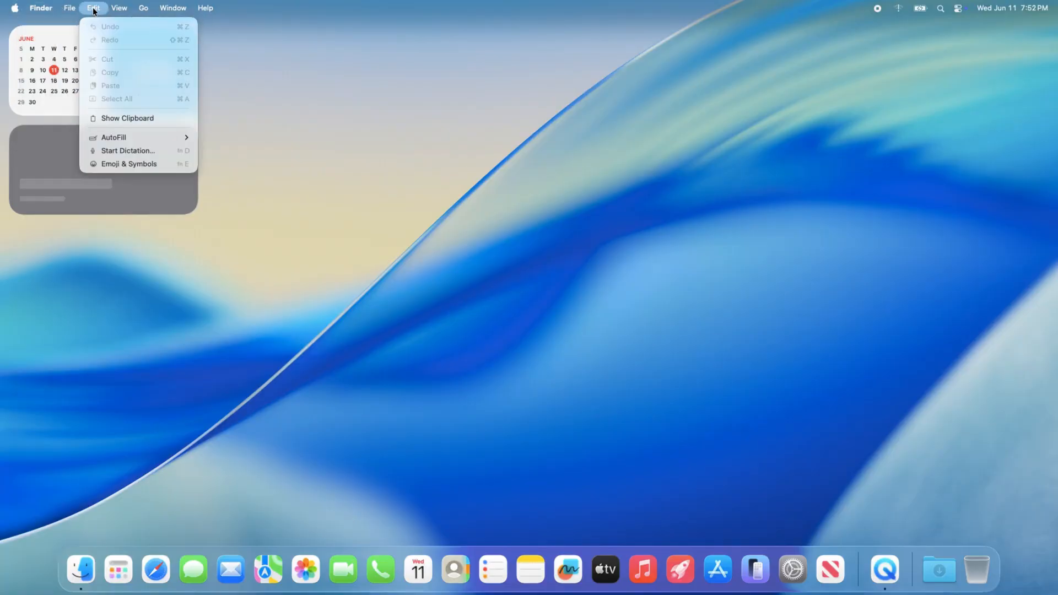
{"action": "left_click", "coordinate": [119, 8]}
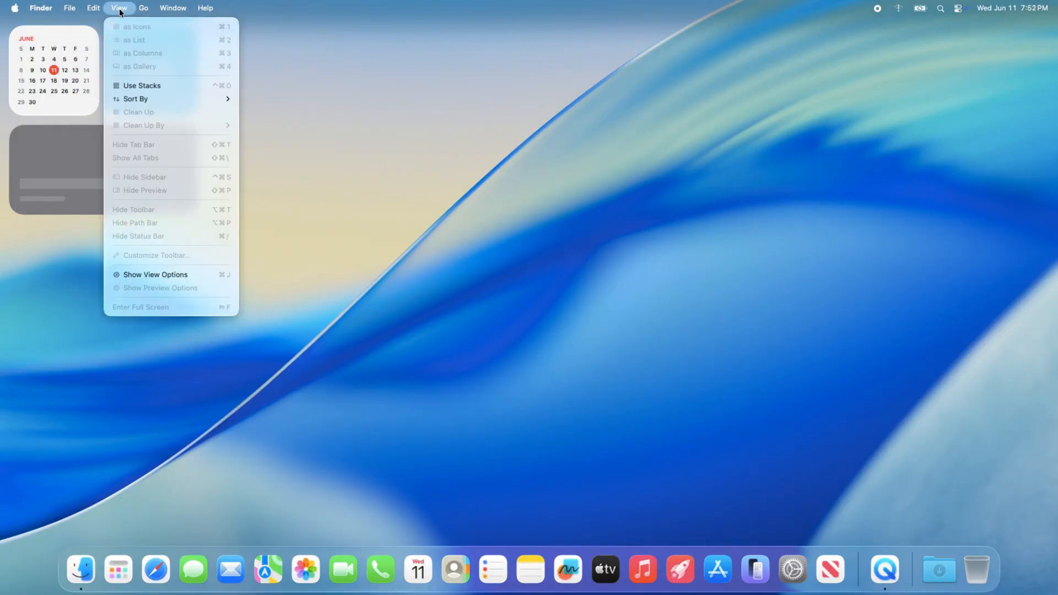
{"action": "left_click", "coordinate": [205, 8]}
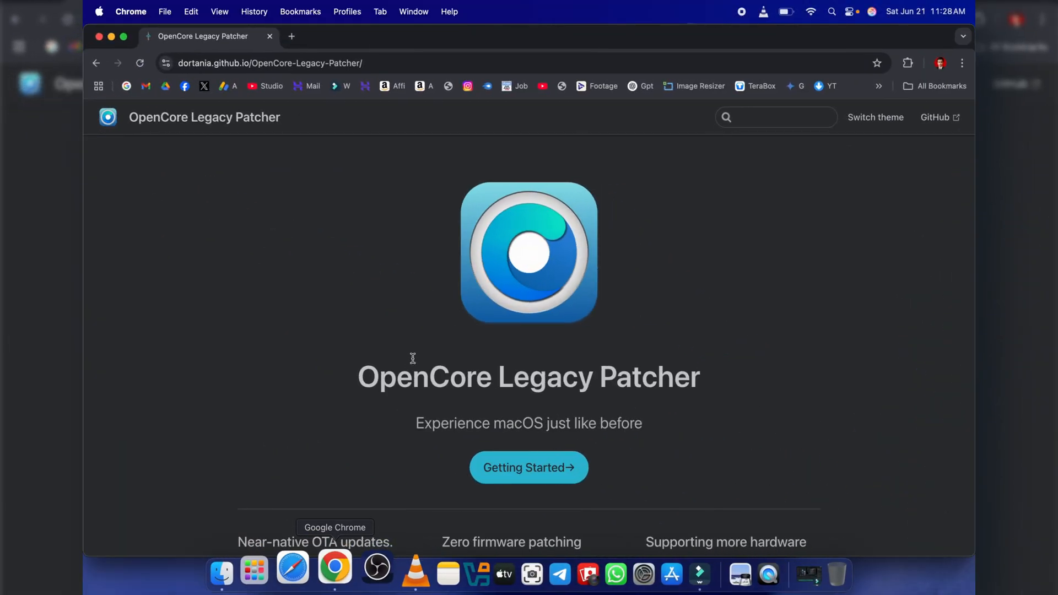
{"action": "mouse_move", "coordinate": [528, 424]}
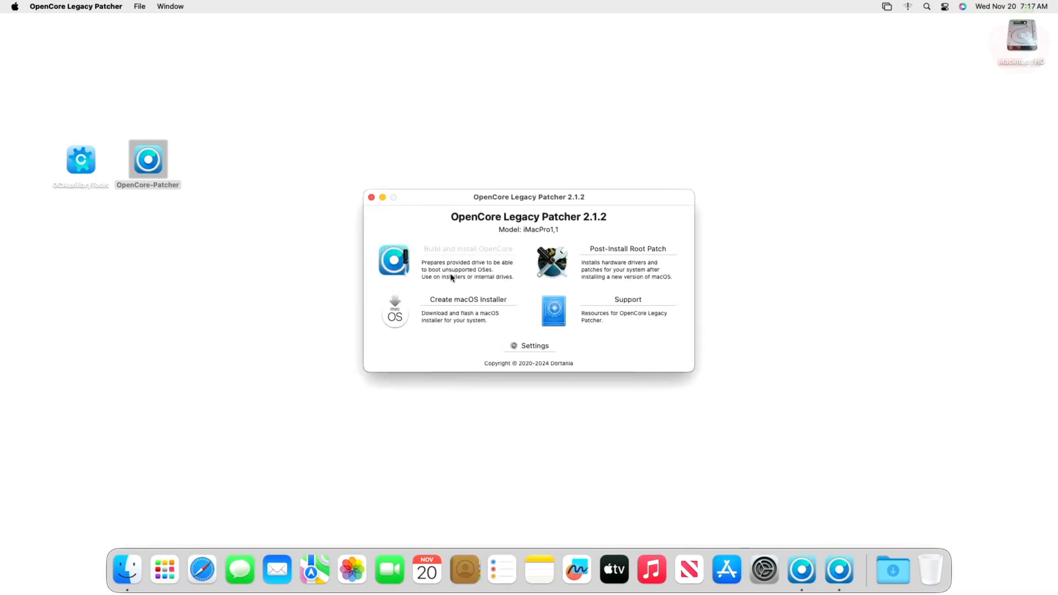
Choose Post-Install Root Patch, reaching the menu listing Nvidia Kepler graphics patches
{"action": "left_click", "coordinate": [627, 249]}
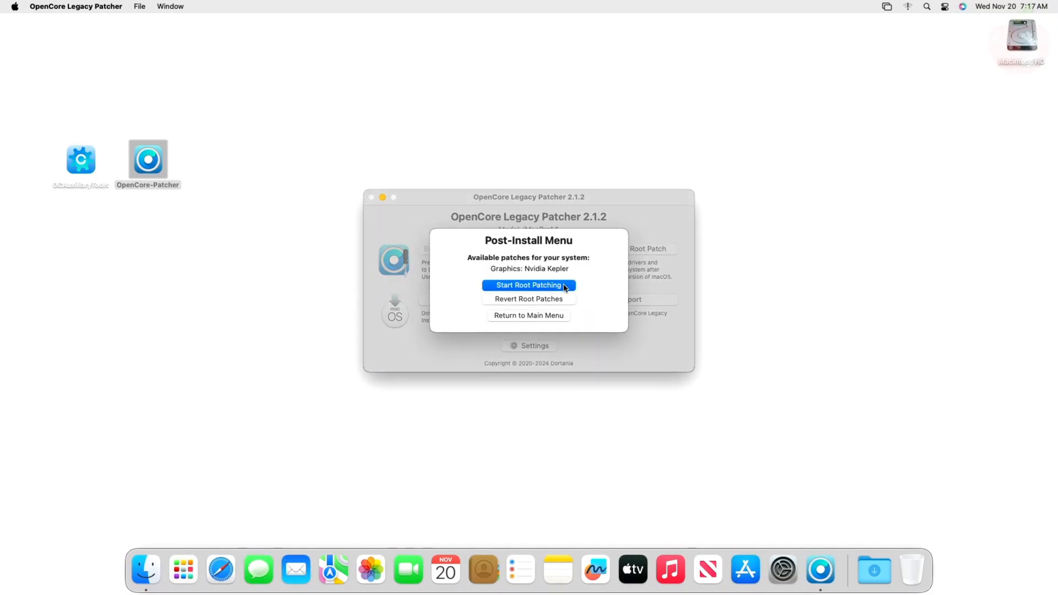